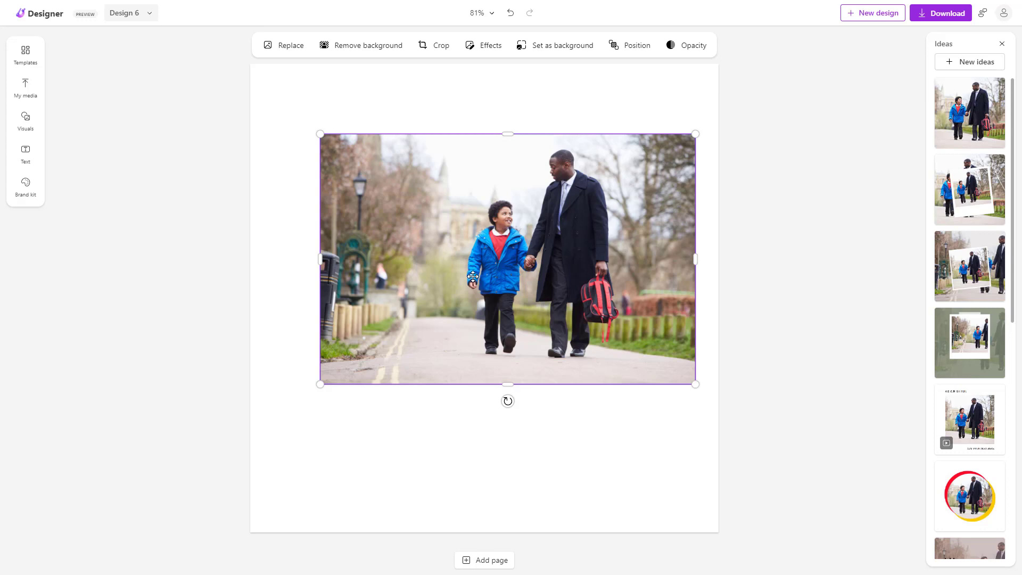
mouse_move(360, 193)
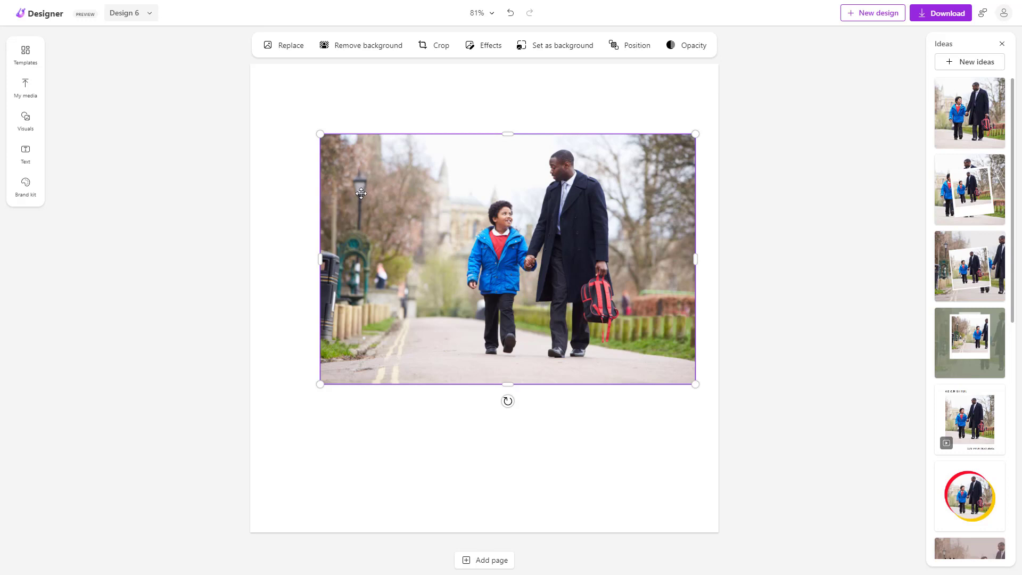
mouse_move(372, 239)
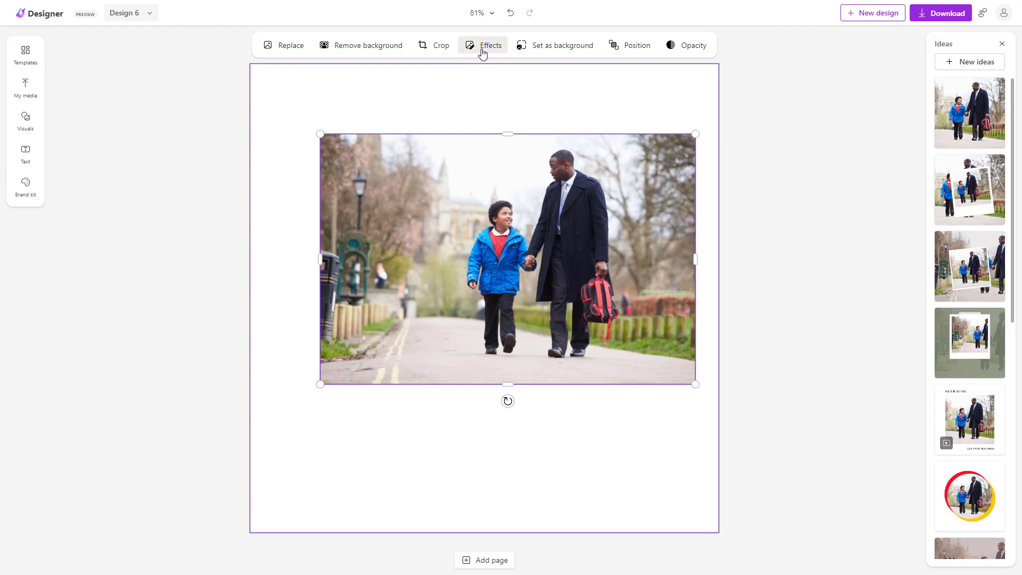
Show the Effects panel for the selected father-and-son park photo
left_click(489, 44)
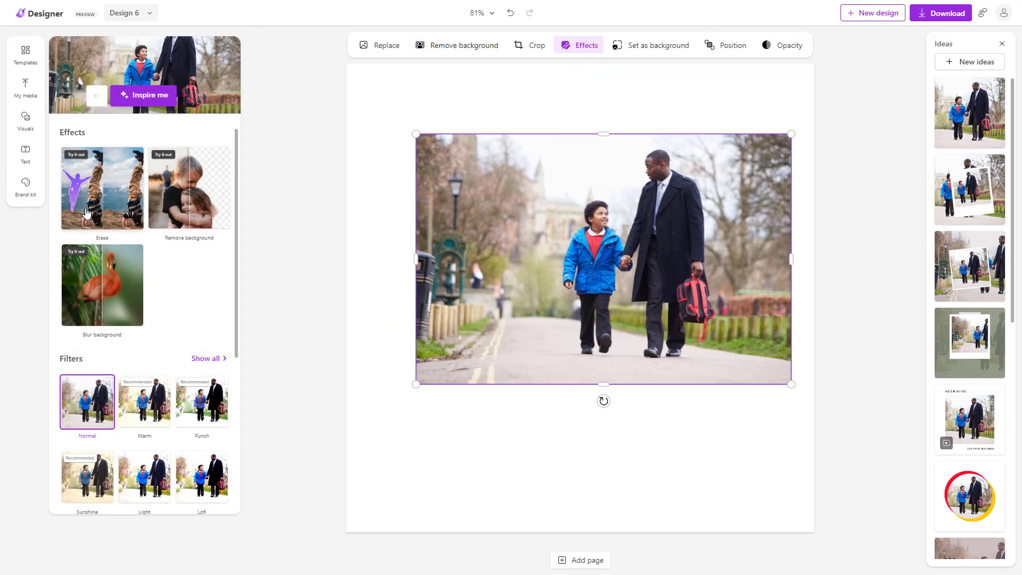
mouse_move(97, 209)
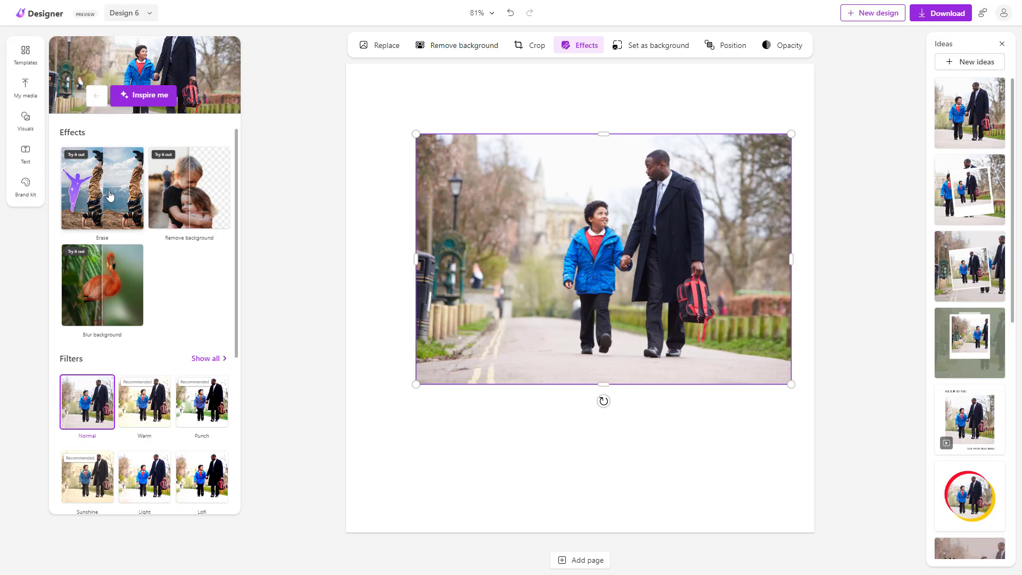
Start the Erase effect and quick-select the lamppost on the left as the object to remove
left_click(102, 188)
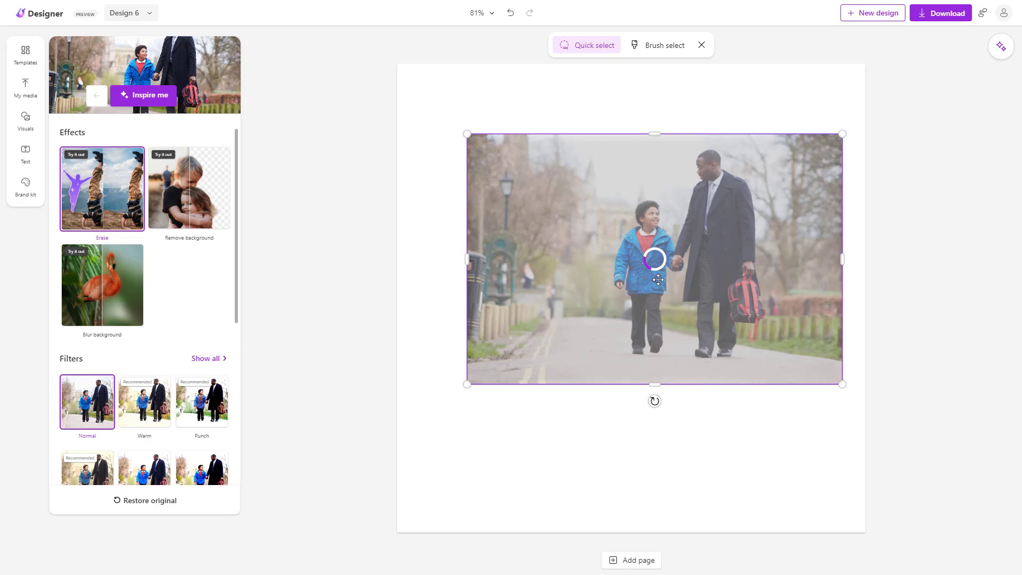
mouse_move(658, 299)
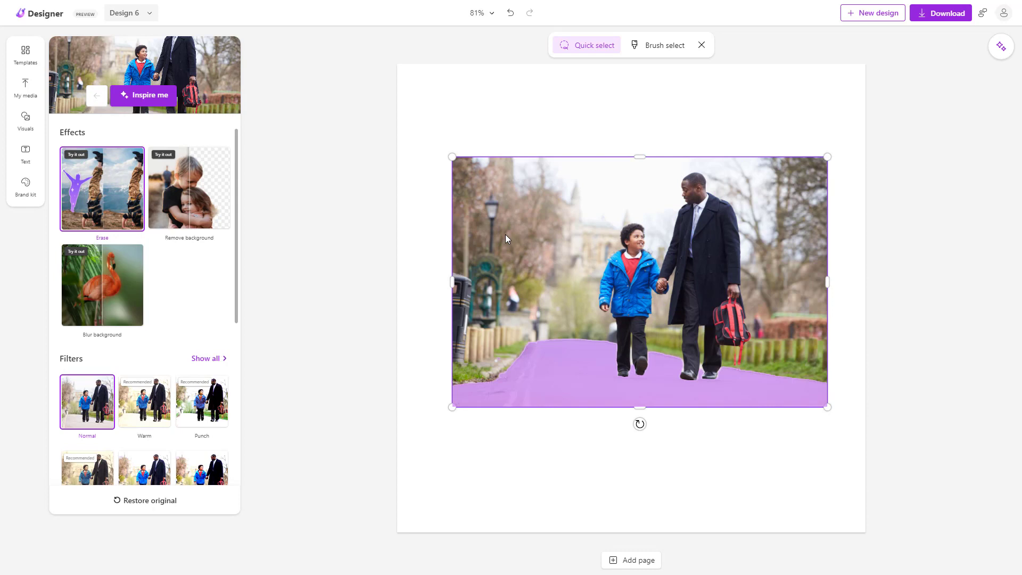
left_click(492, 209)
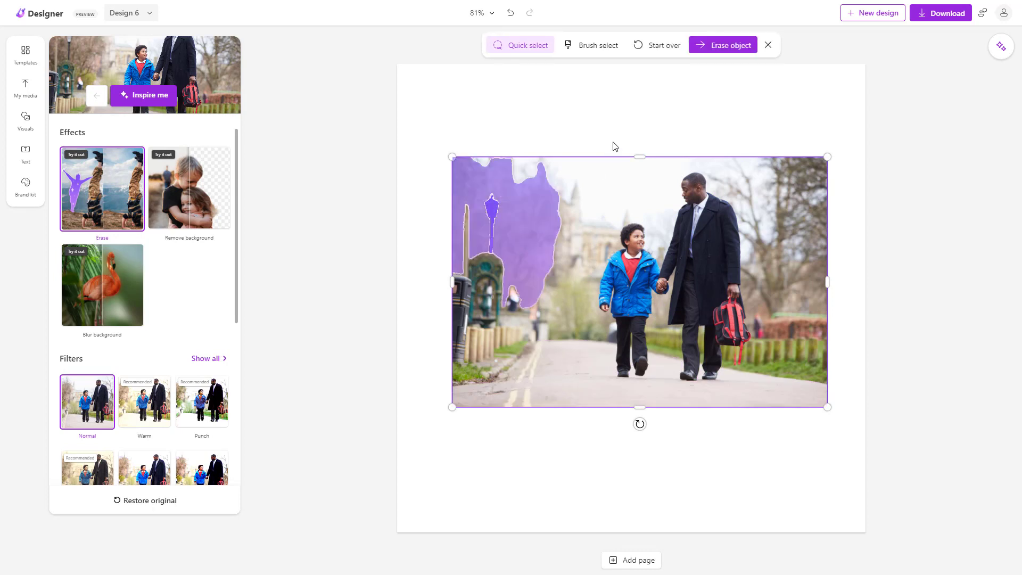
left_click(722, 45)
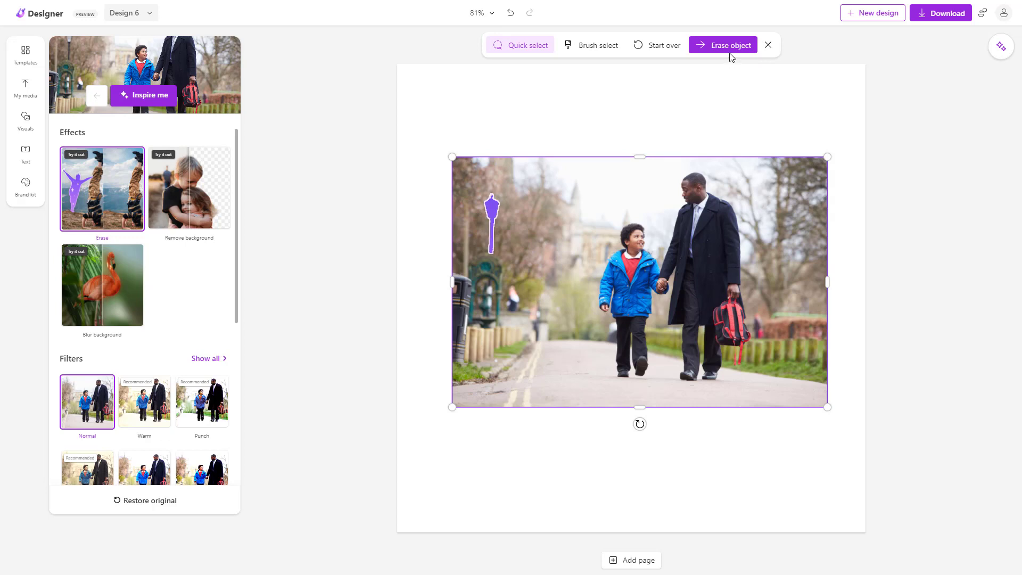
mouse_move(716, 87)
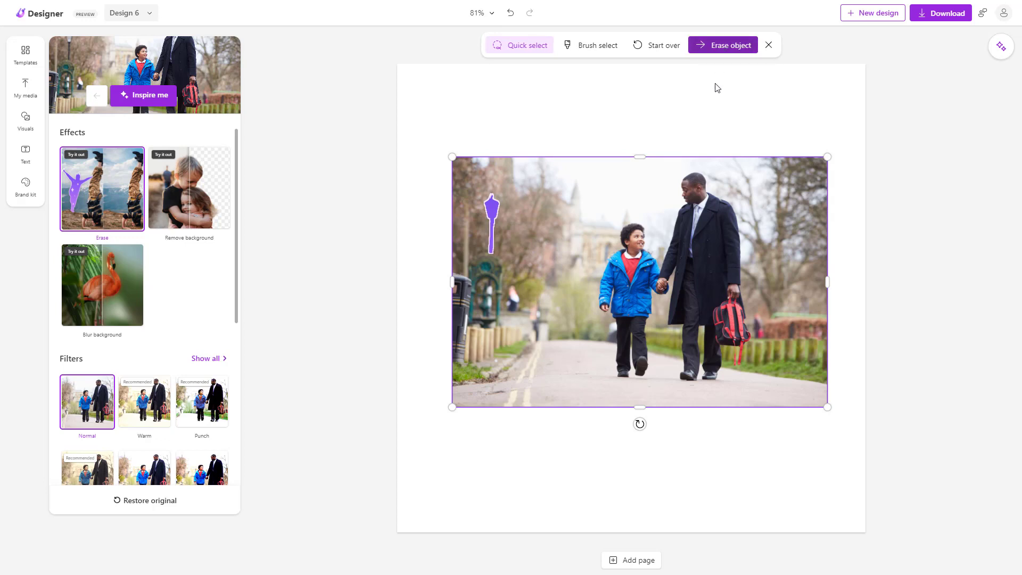
Erase the selected lamppost, then switch the erase selection mode to Brush select
left_click(721, 45)
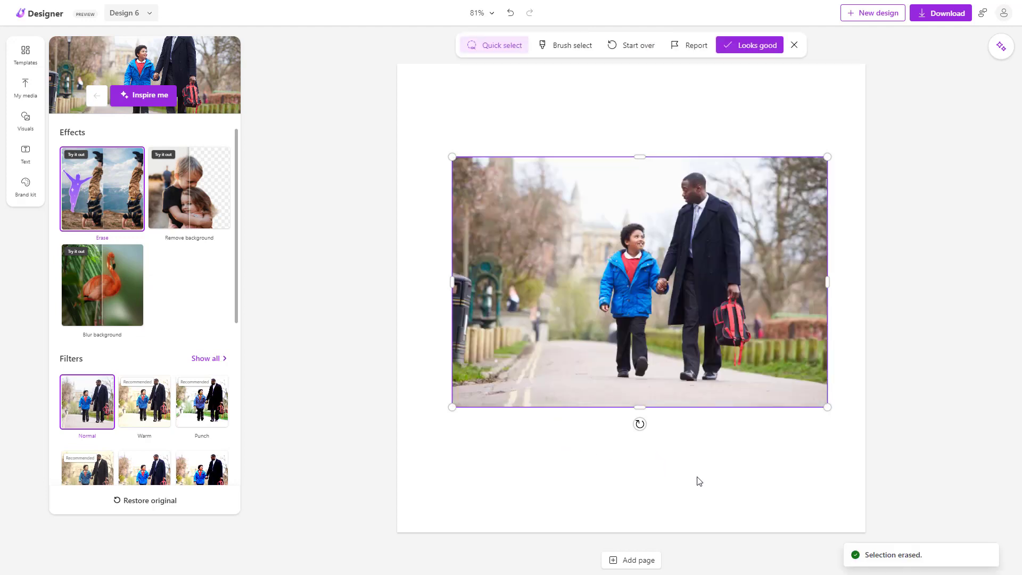
left_click(492, 208)
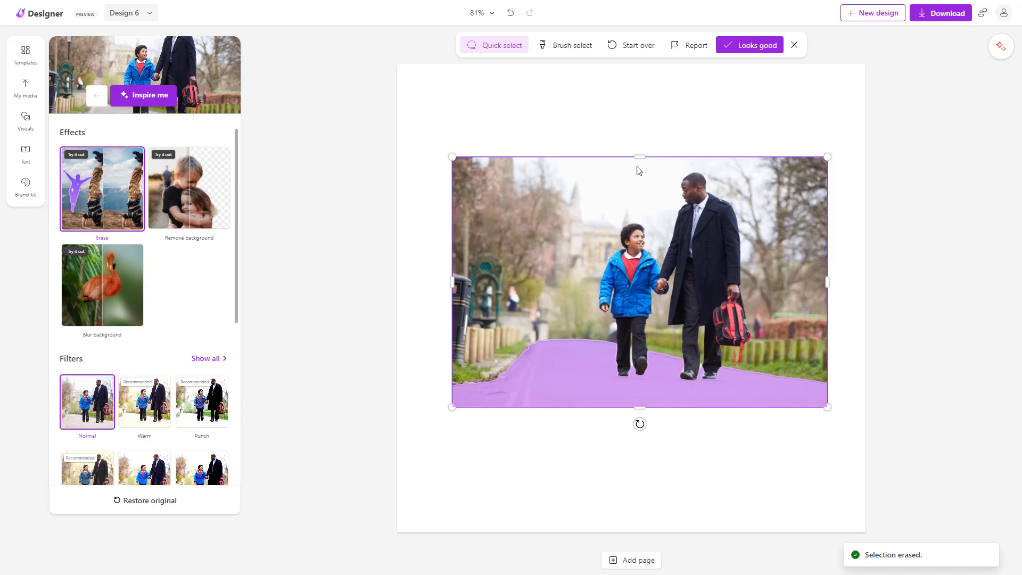
left_click(571, 45)
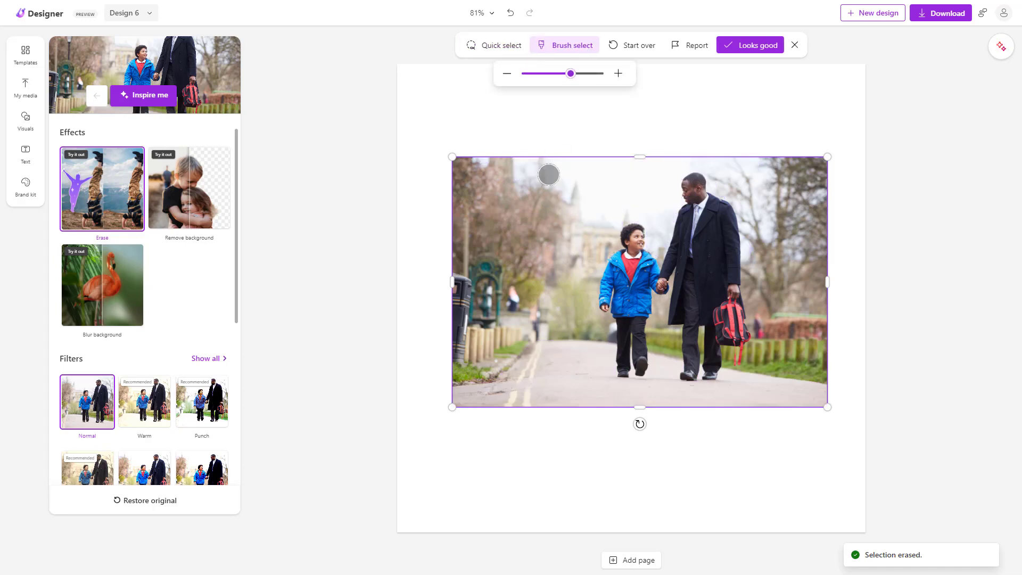
mouse_move(466, 210)
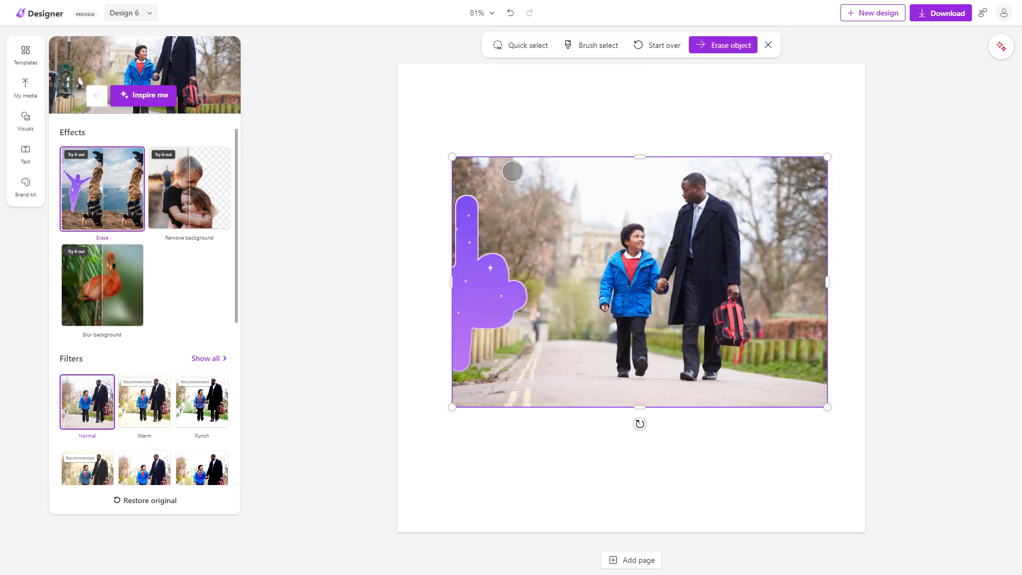
Erase the brushed dark bin and green structure along the photo's left edge
left_click(728, 45)
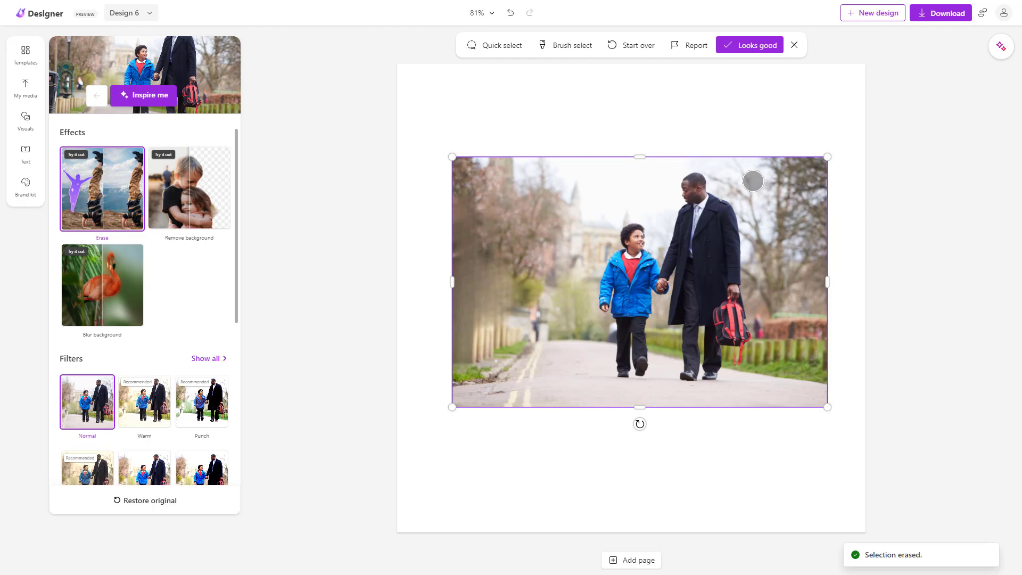
mouse_move(448, 300)
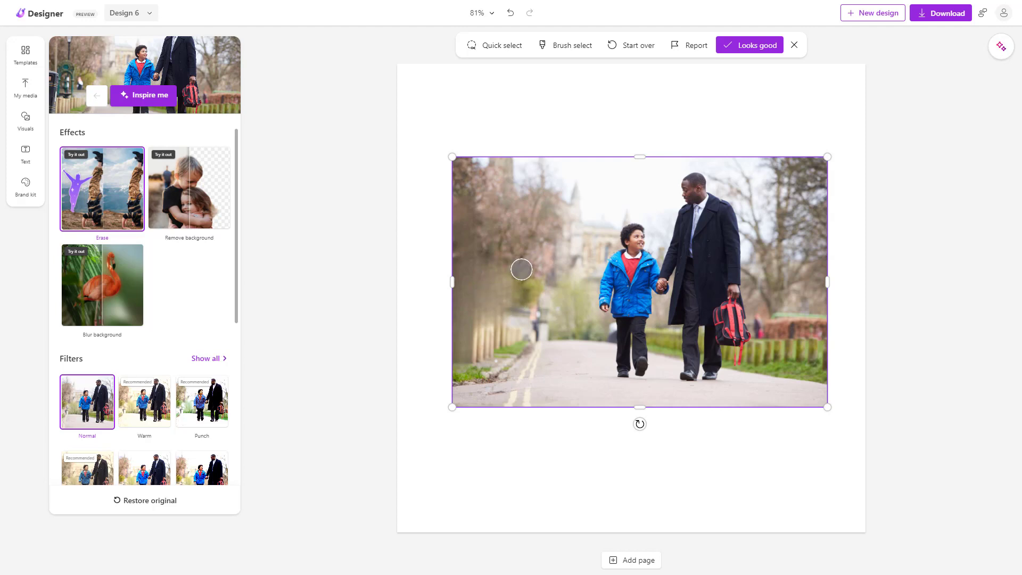
mouse_move(488, 283)
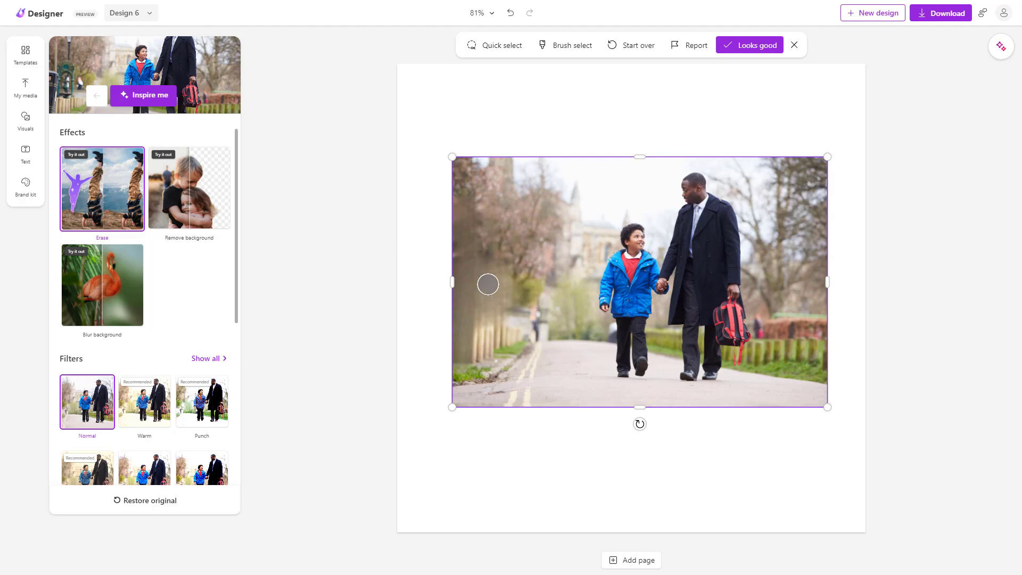